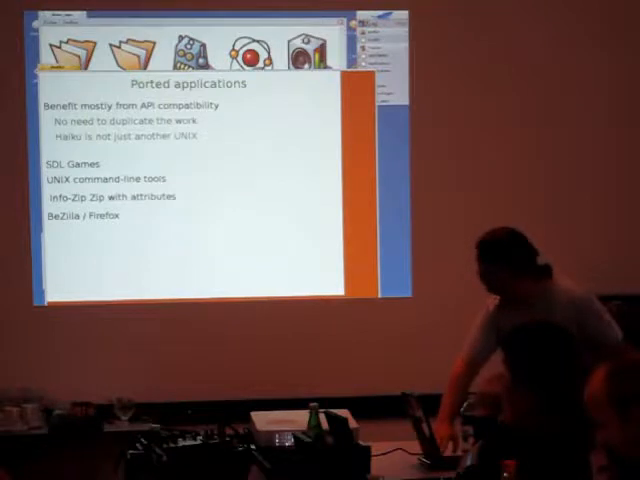
key(right)
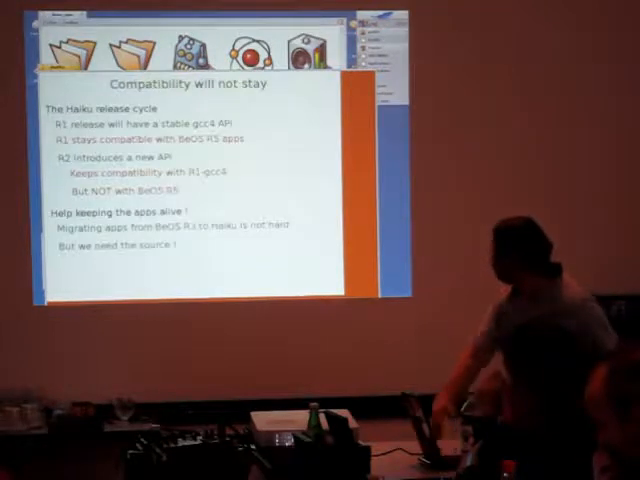